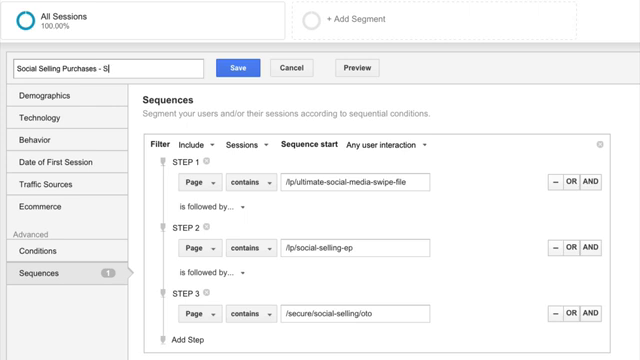
Name the segment 'Social Selling Purchases' for the swipe-file, social-selling, checkout sequence
click(240, 68)
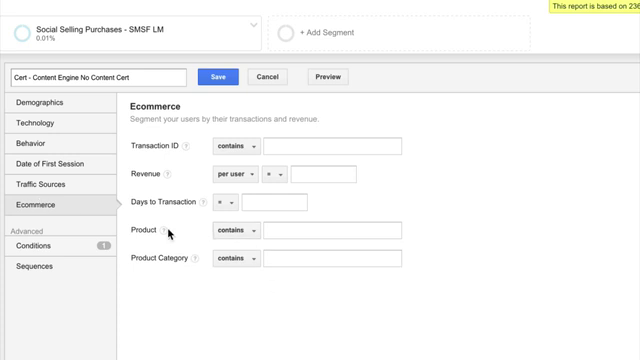
mouse_move(320, 33)
text(7)
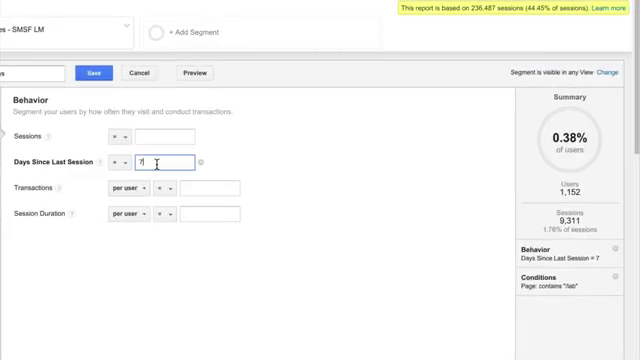
Set the Lab members segment's Days Since Last Session to 14 instead of 7
text(14)
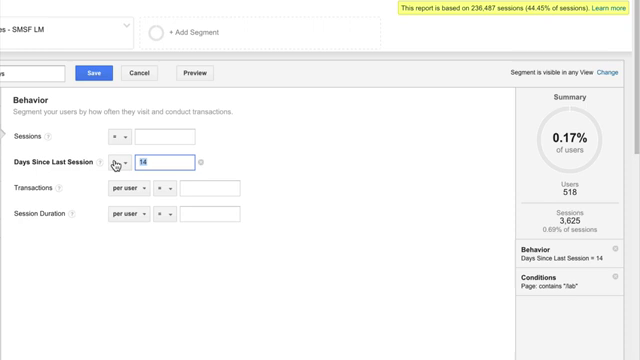